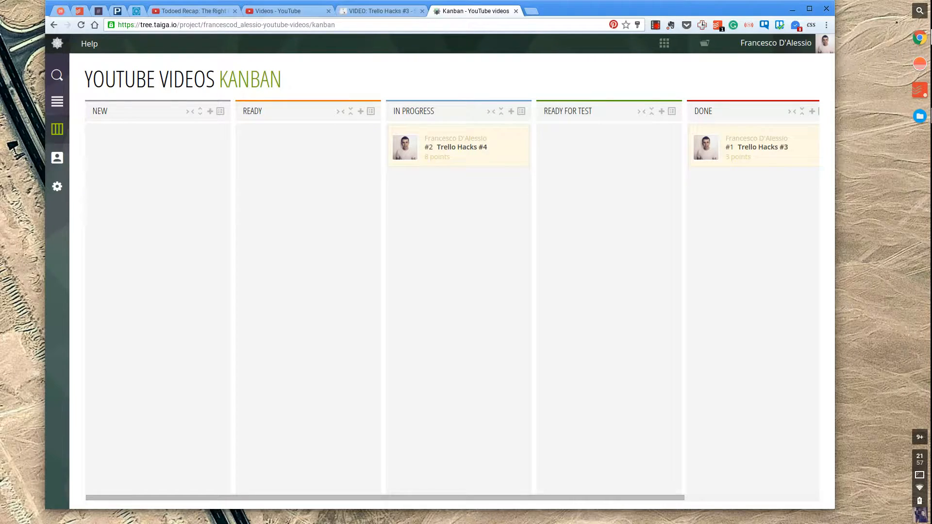
mouse_move(431, 133)
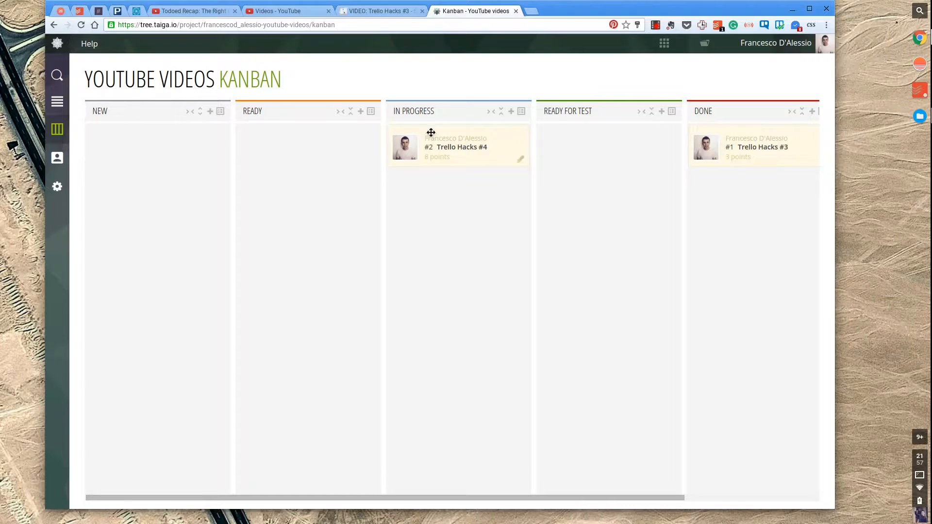
Move story #2 Trello Hacks #4 from In Progress to New, then into the Ready column
left_click_drag(457, 147, 148, 152)
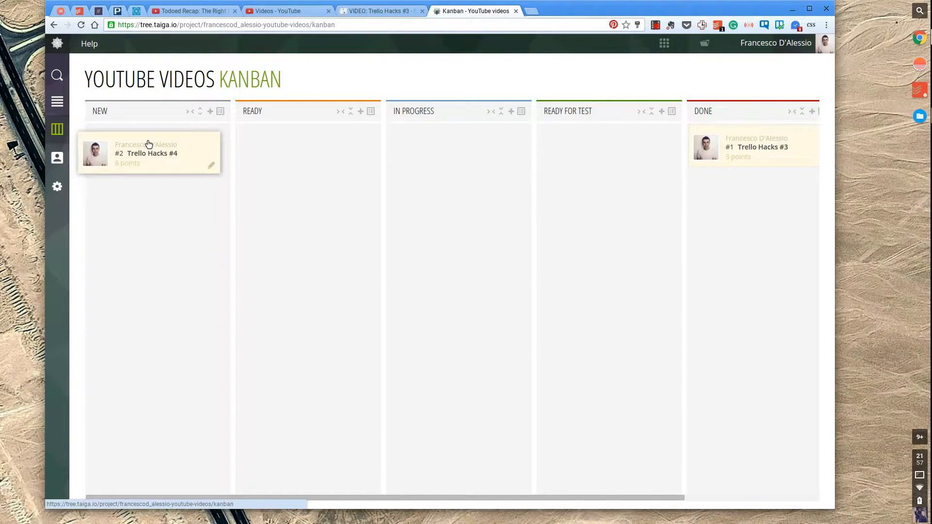
left_click_drag(148, 152, 356, 122)
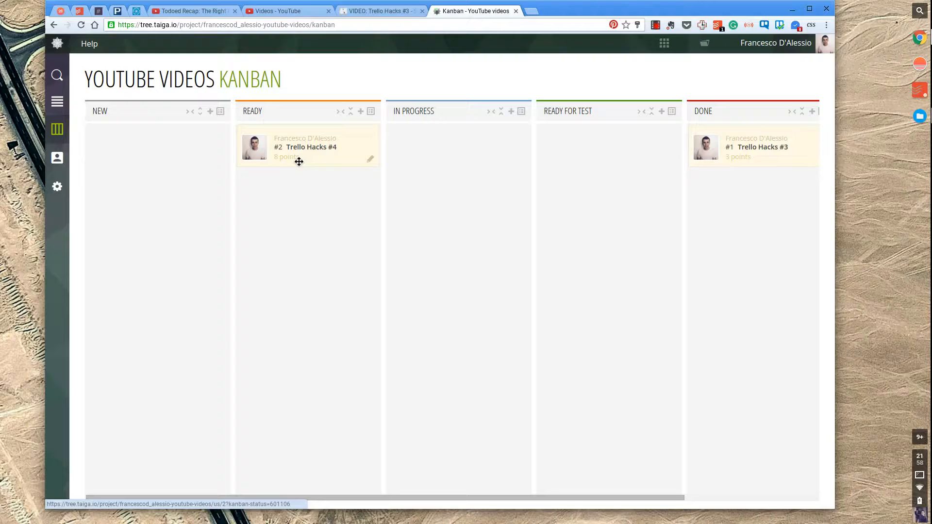
Start a new user story draft in the New column, discarding a first blank attempt
left_click(210, 111)
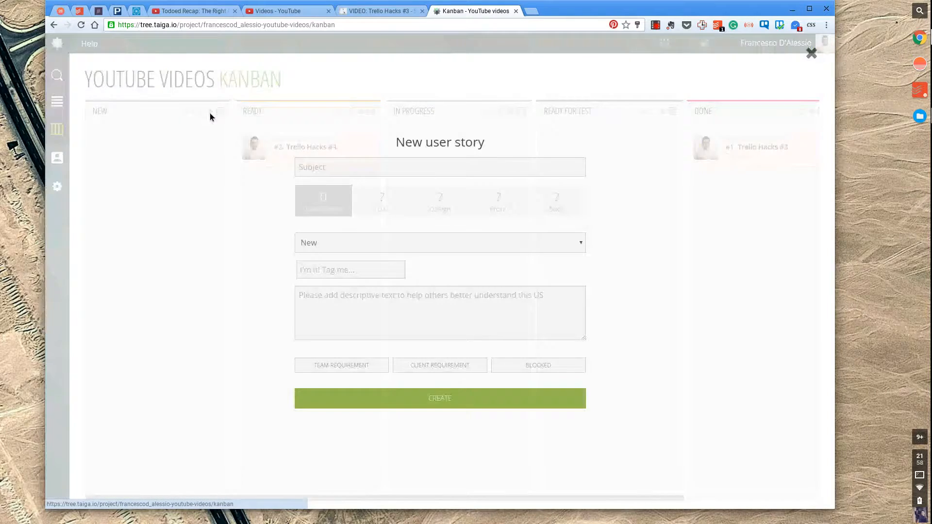
left_click(439, 167)
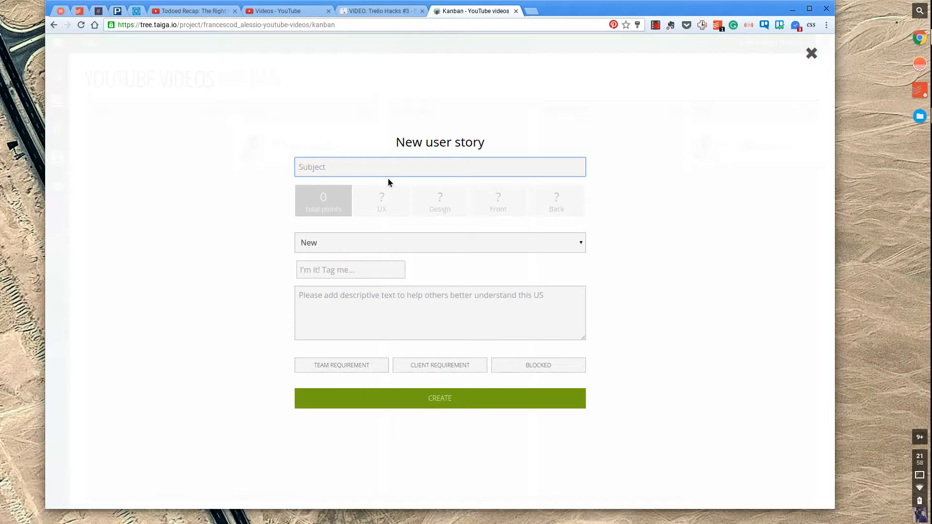
left_click(380, 200)
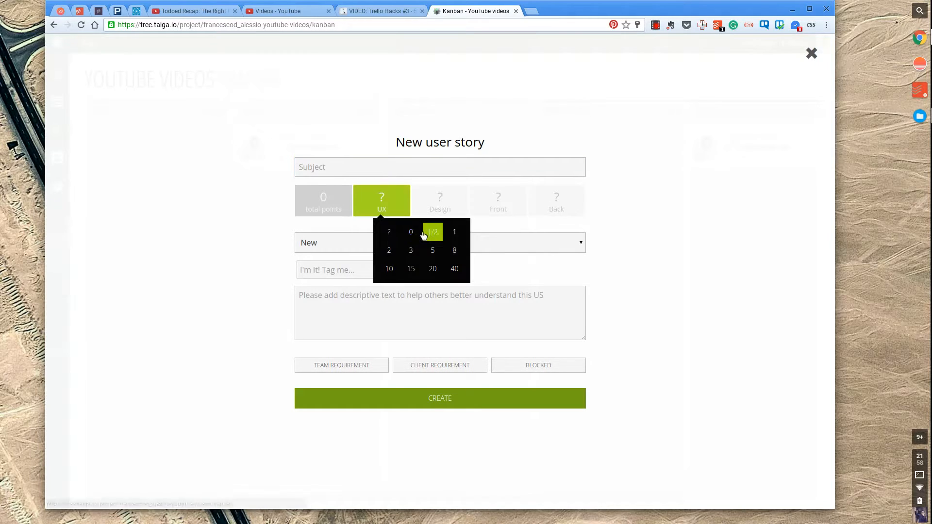
left_click(810, 52)
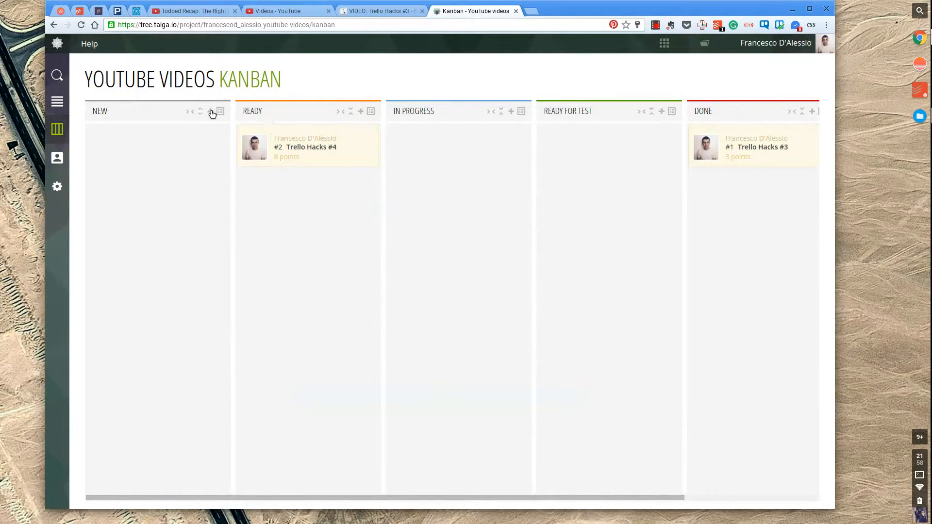
left_click(212, 111)
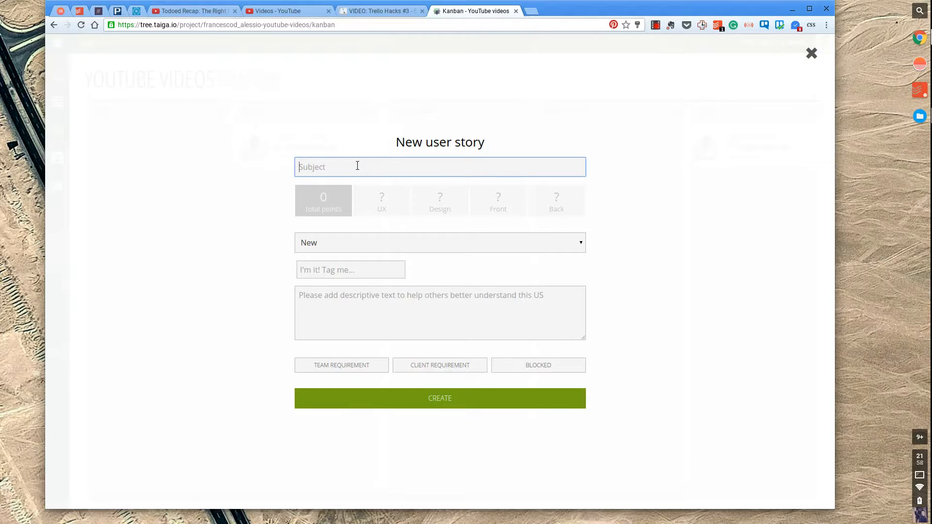
left_click(382, 201)
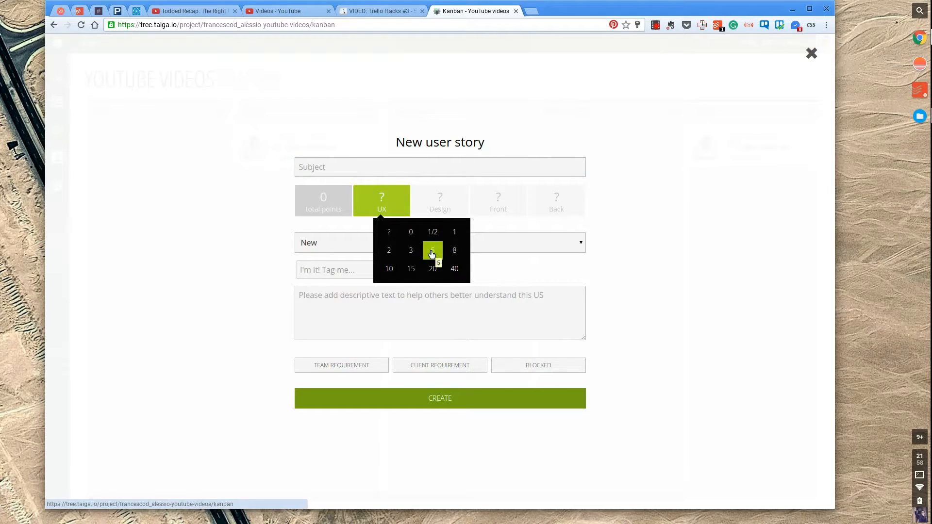
Give the draft the subject 'Redesign the Homescreen of an App' and a UX estimate of 5 points
left_click(440, 166)
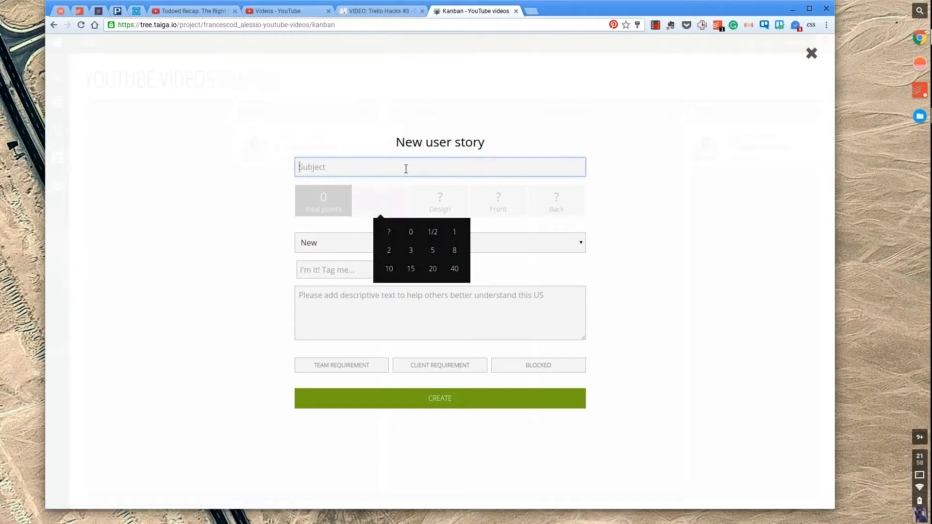
type("Redesign the H")
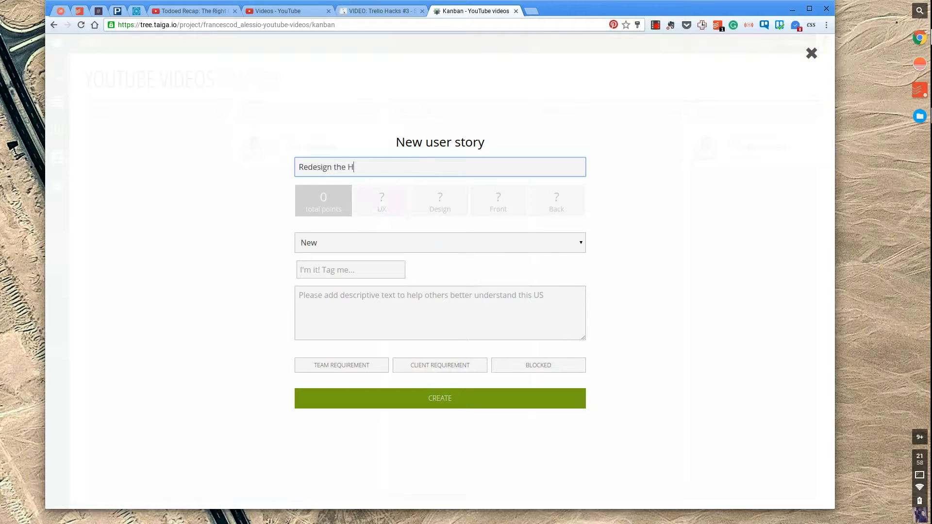
type("omescreen of")
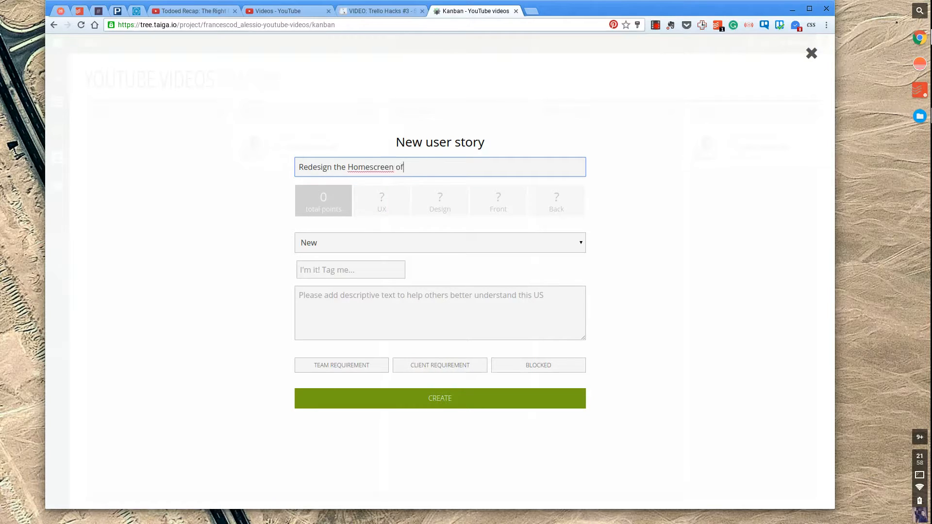
left_click(380, 200)
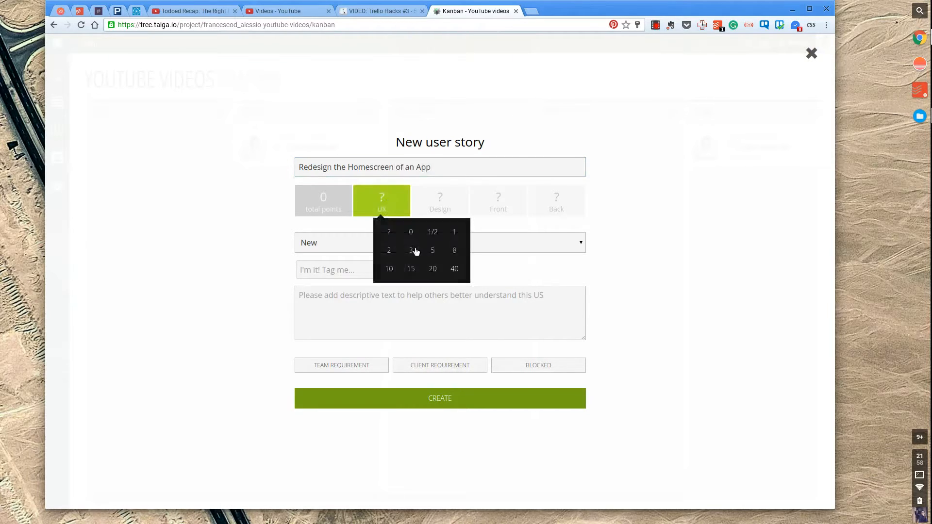
left_click(432, 249)
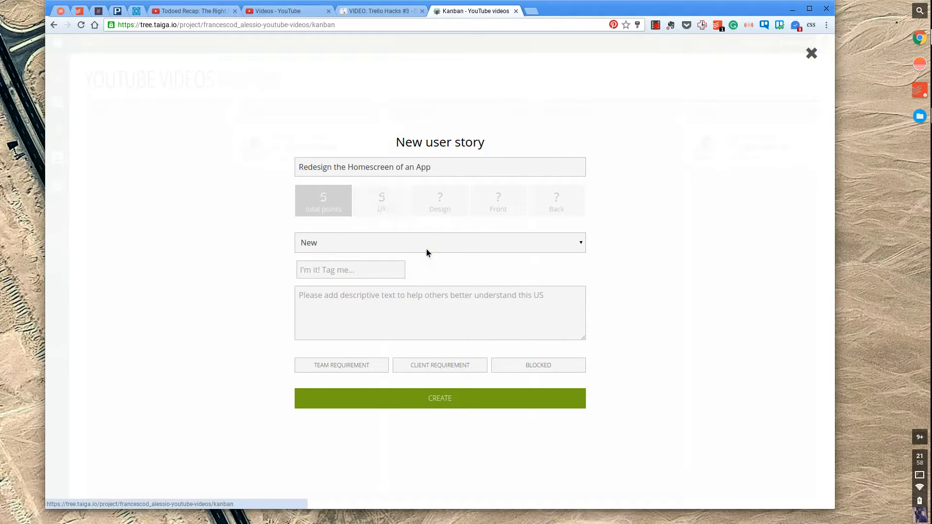
Estimate Design 15, Front 1 and Back 2 points, bringing the draft to 23 total
left_click(439, 201)
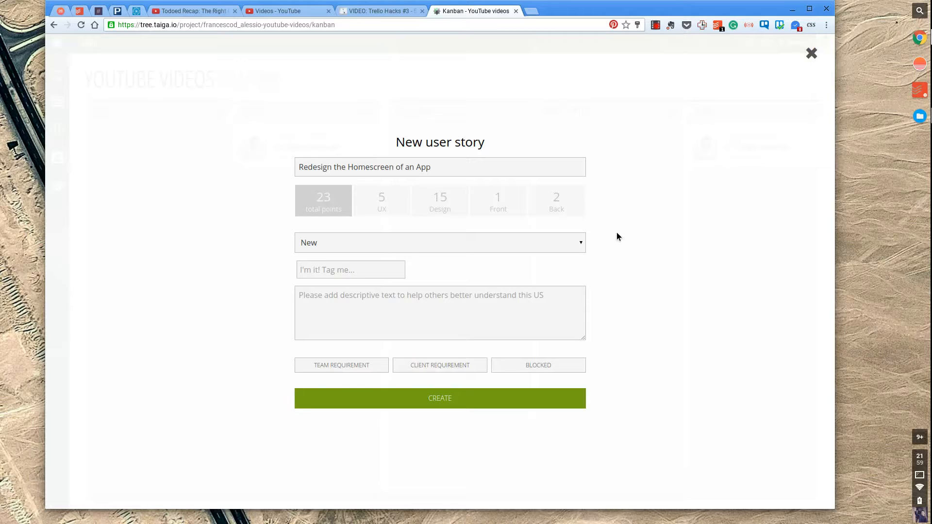
mouse_move(457, 248)
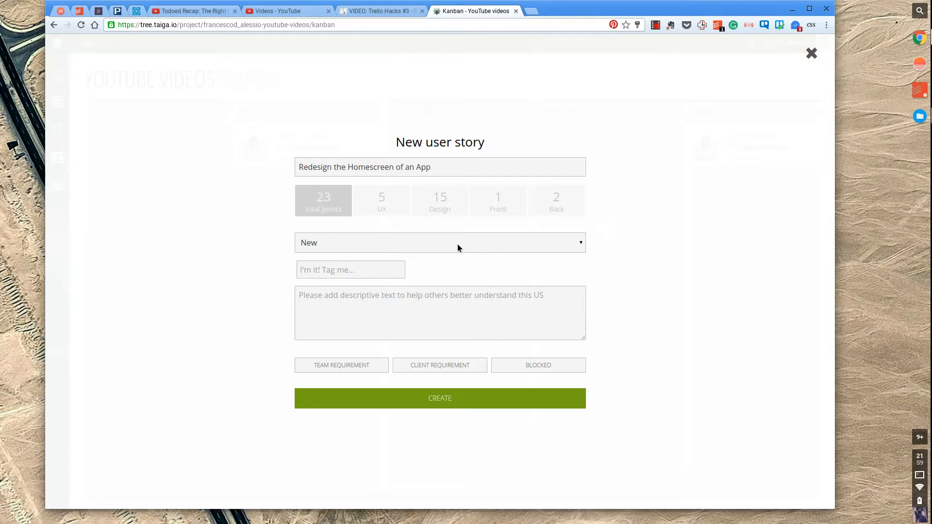
Tag the draft story with 'test', leaving the status list and description as they are
left_click(440, 243)
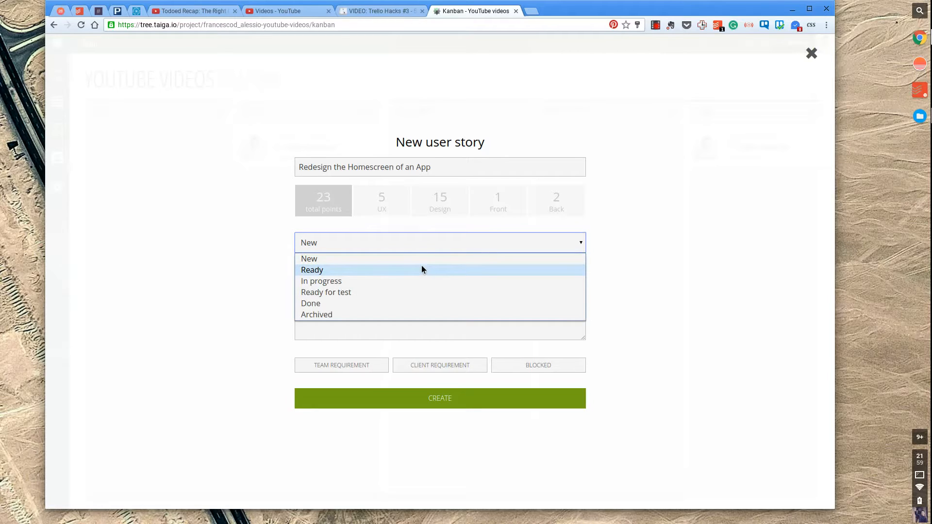
mouse_move(396, 269)
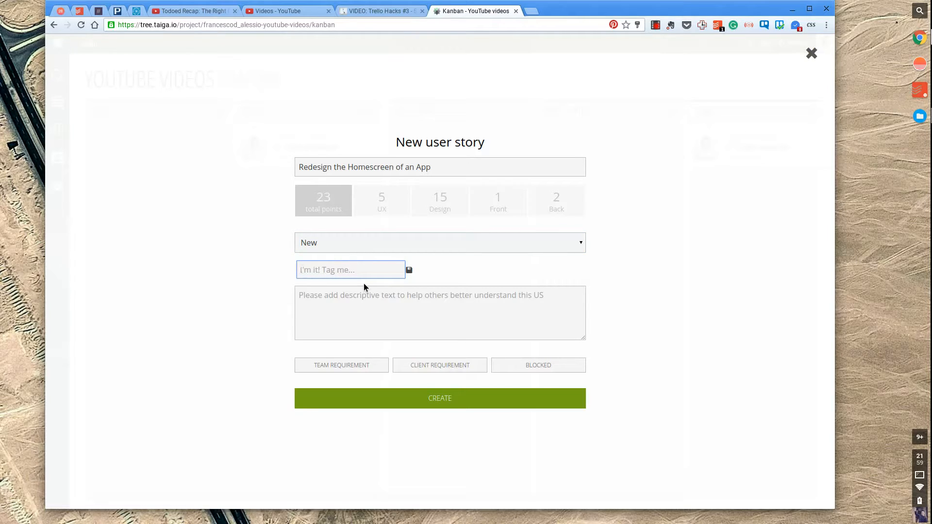
type("test")
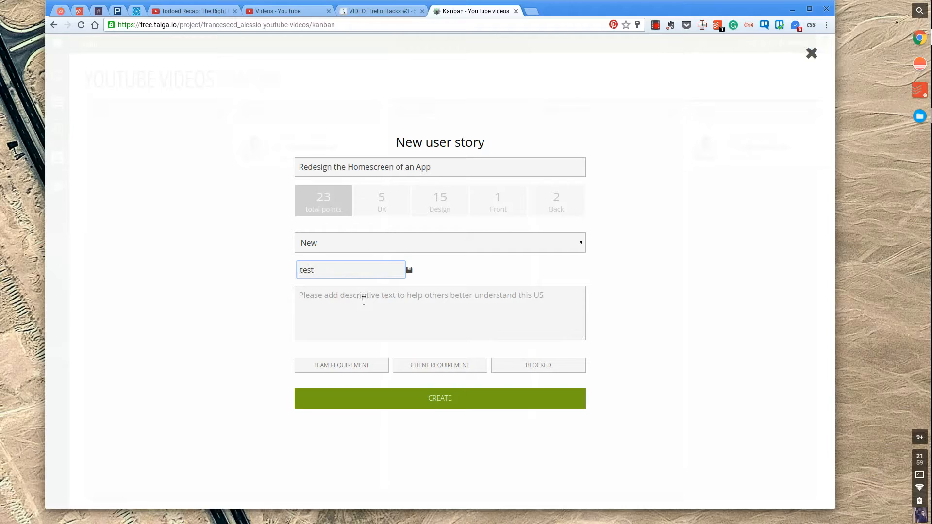
left_click(438, 312)
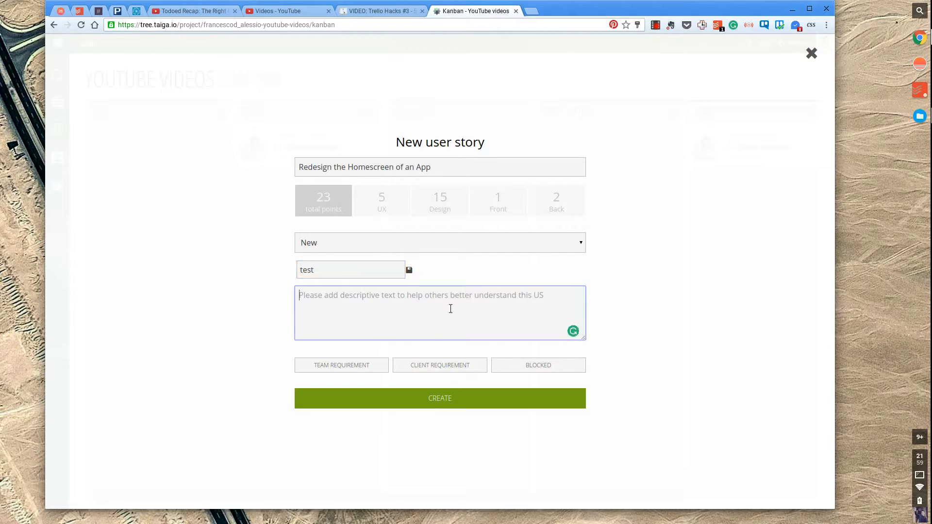
mouse_move(502, 357)
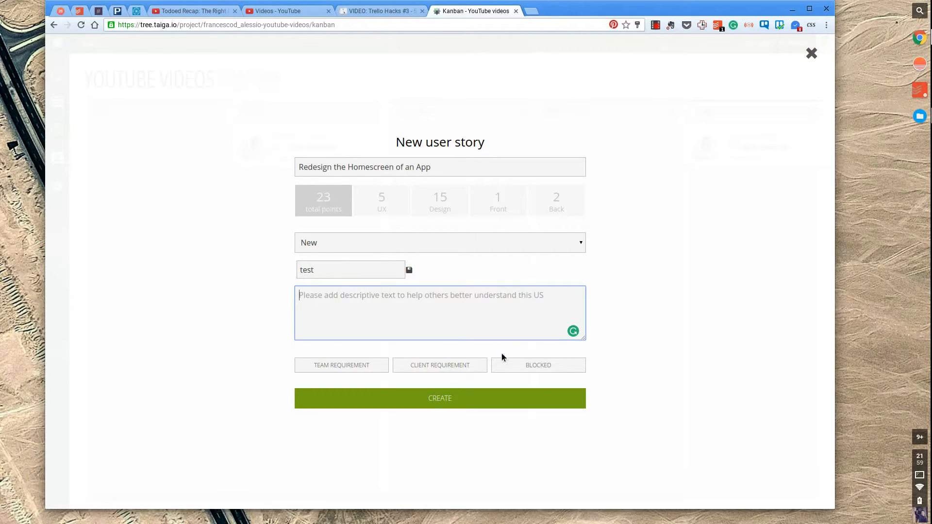
Mark the story as a client requirement and create story #3 in the New column
left_click(439, 365)
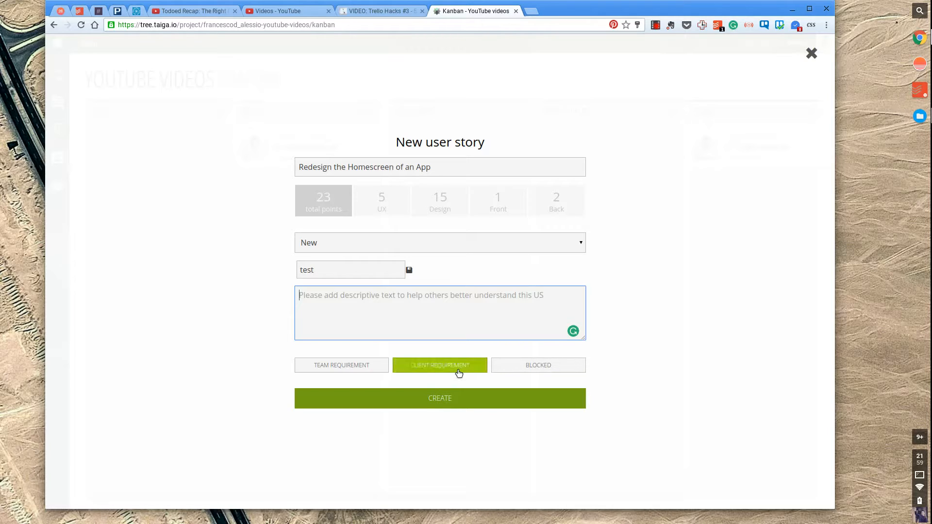
left_click(439, 365)
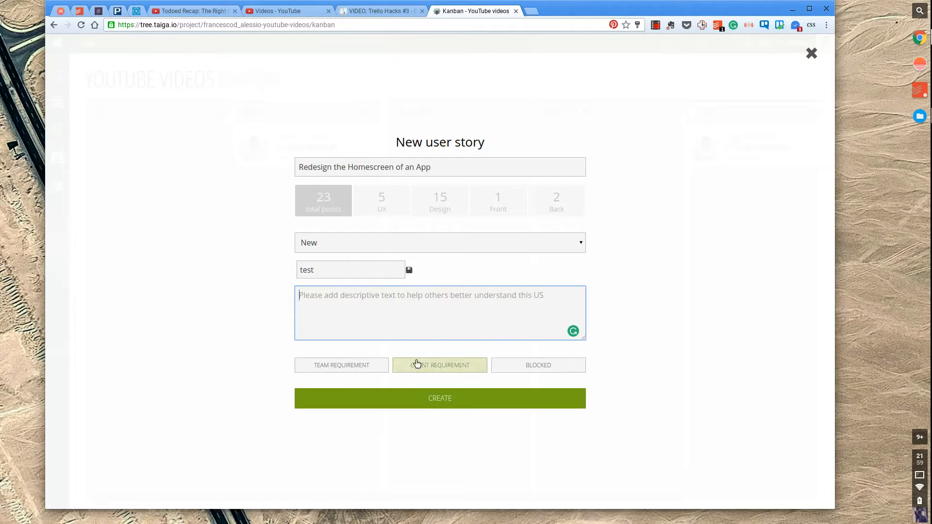
left_click(341, 365)
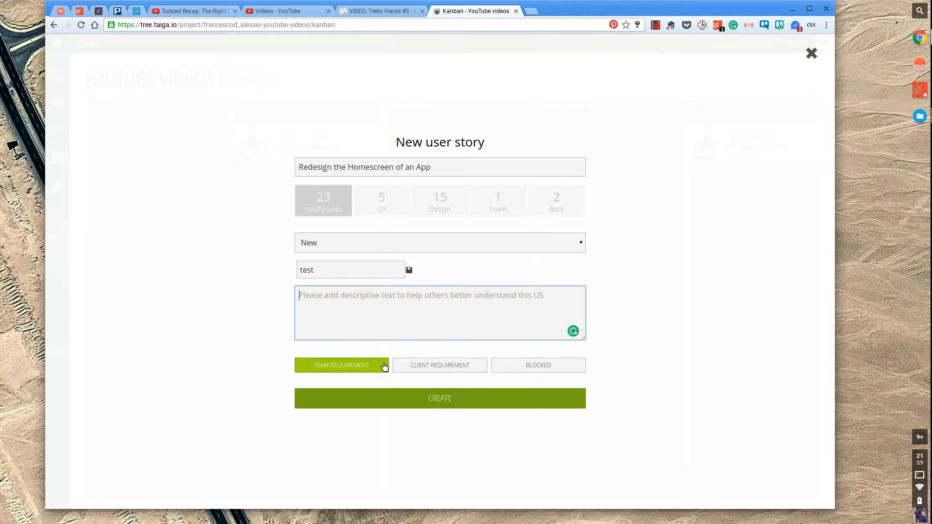
left_click(439, 365)
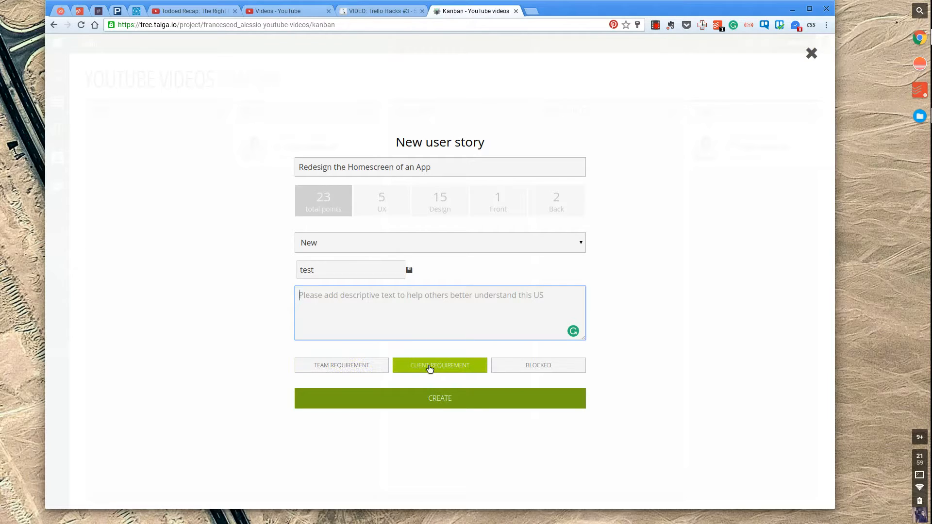
left_click(440, 398)
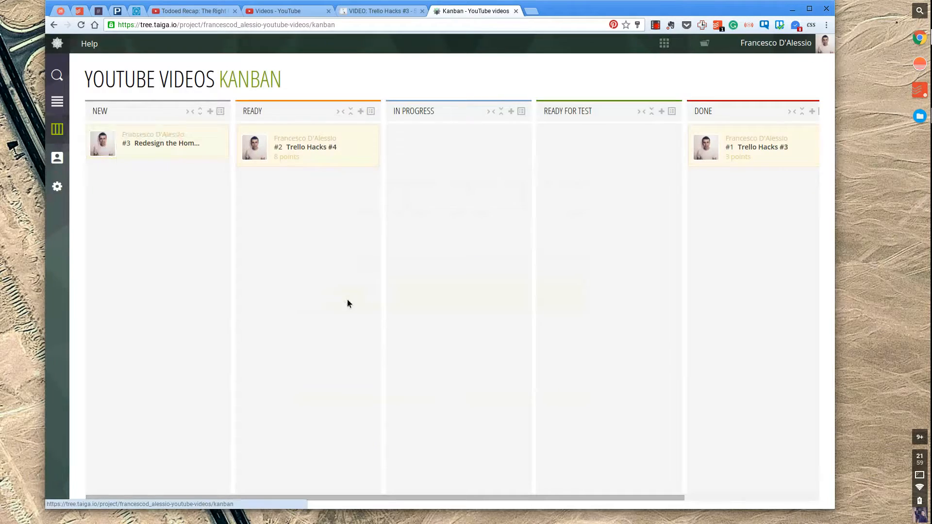
mouse_move(155, 149)
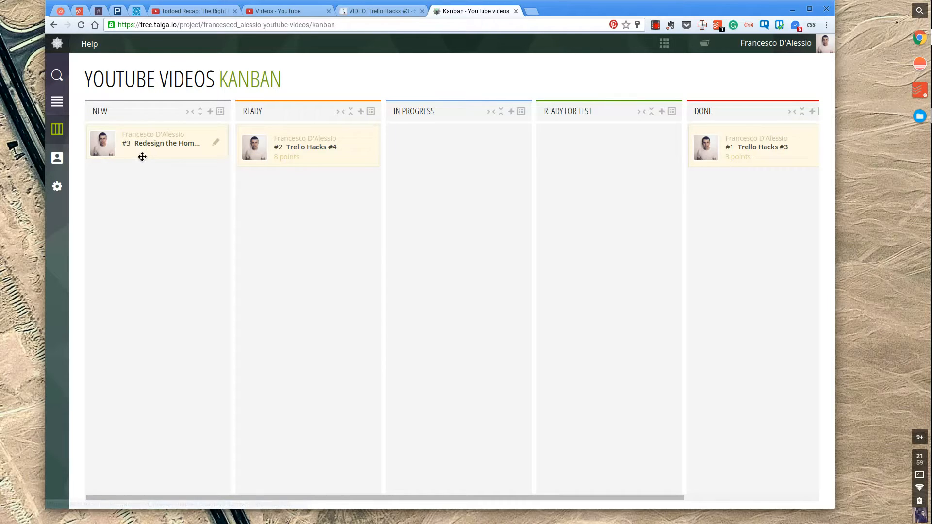
Move story #3 Redesign the Homescreen from New through Ready into In Progress
left_click_drag(157, 143, 308, 193)
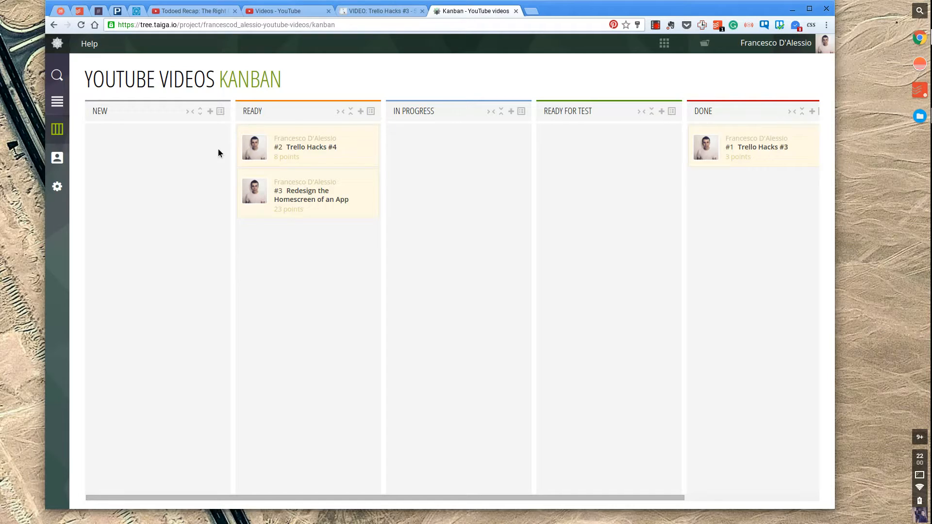
mouse_move(289, 215)
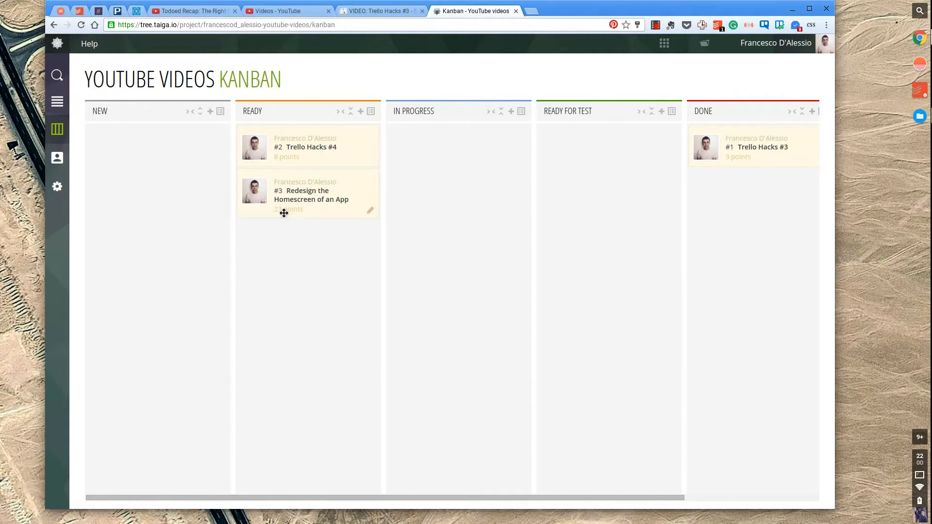
left_click_drag(308, 195, 308, 146)
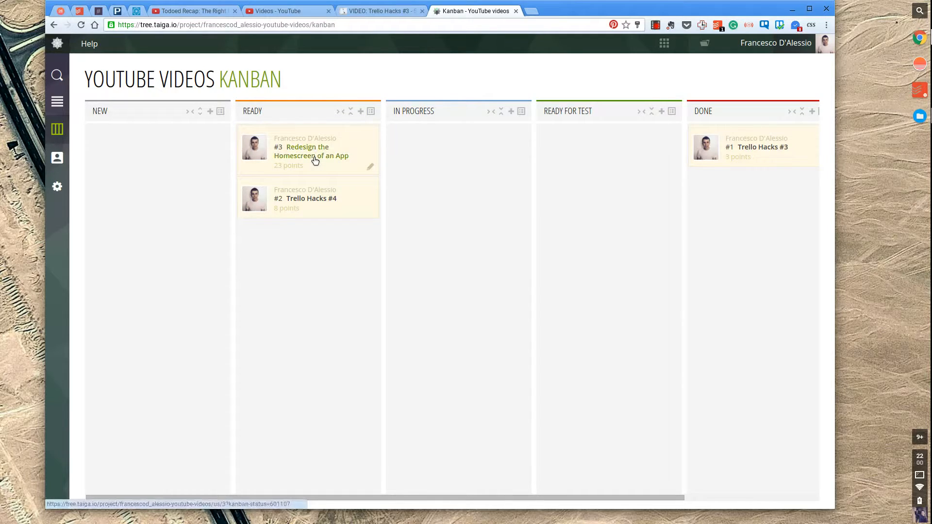
left_click_drag(308, 152, 458, 149)
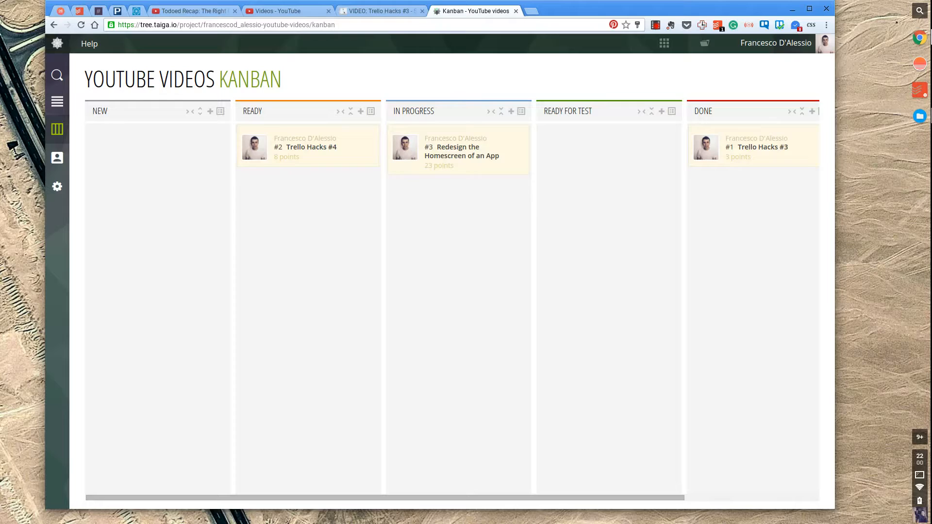
mouse_move(514, 271)
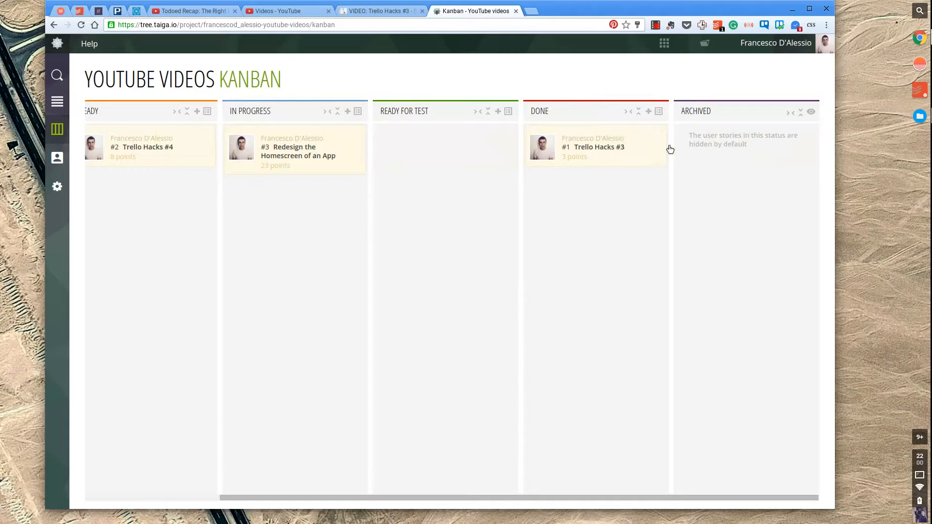
mouse_move(67, 171)
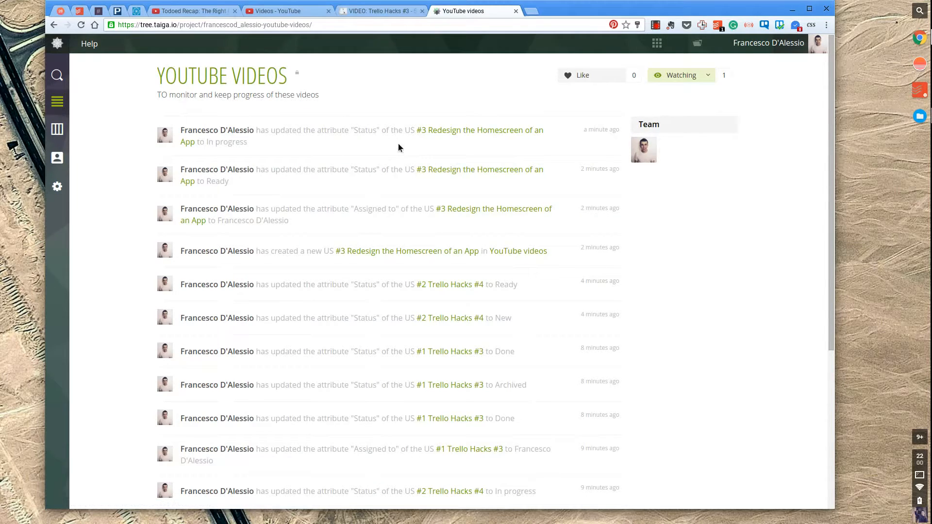
mouse_move(487, 205)
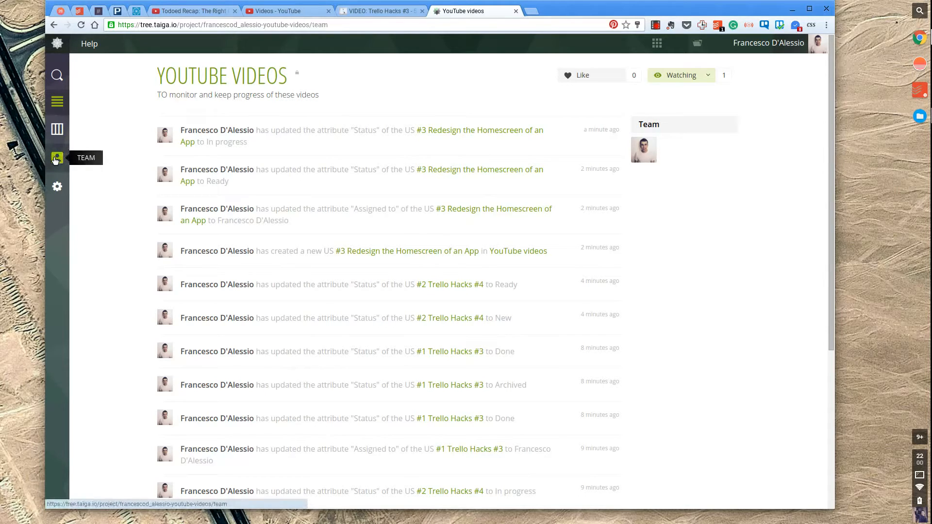
Show the YouTube Videos team page listing Francesco D'Alessio as Product Owner, power 0
left_click(57, 159)
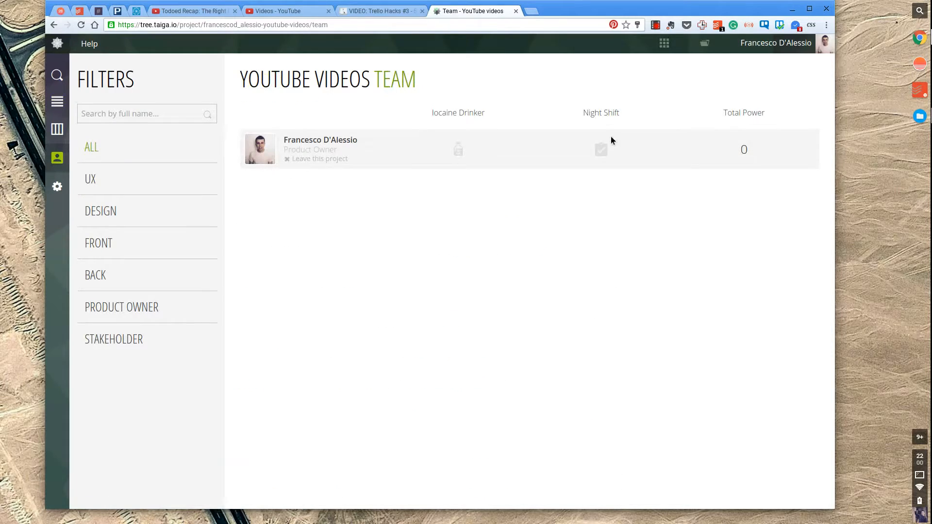
mouse_move(457, 112)
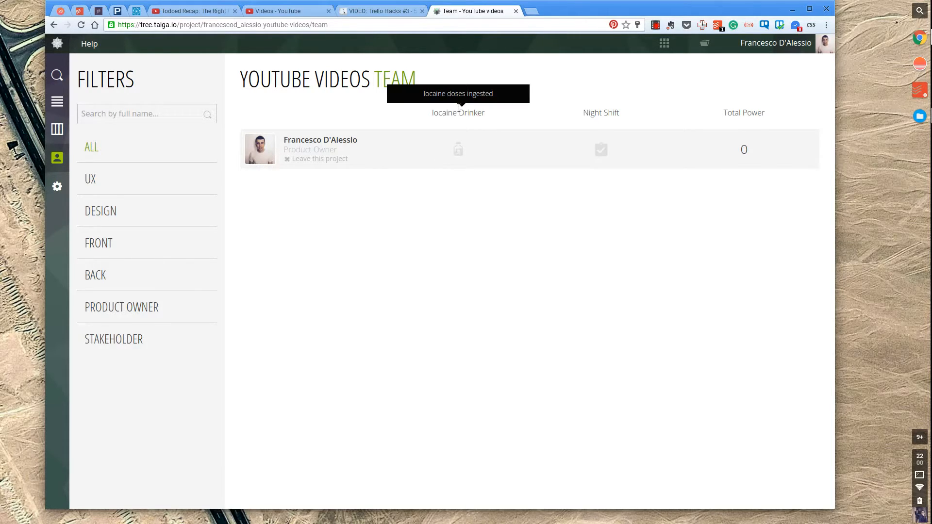
mouse_move(461, 113)
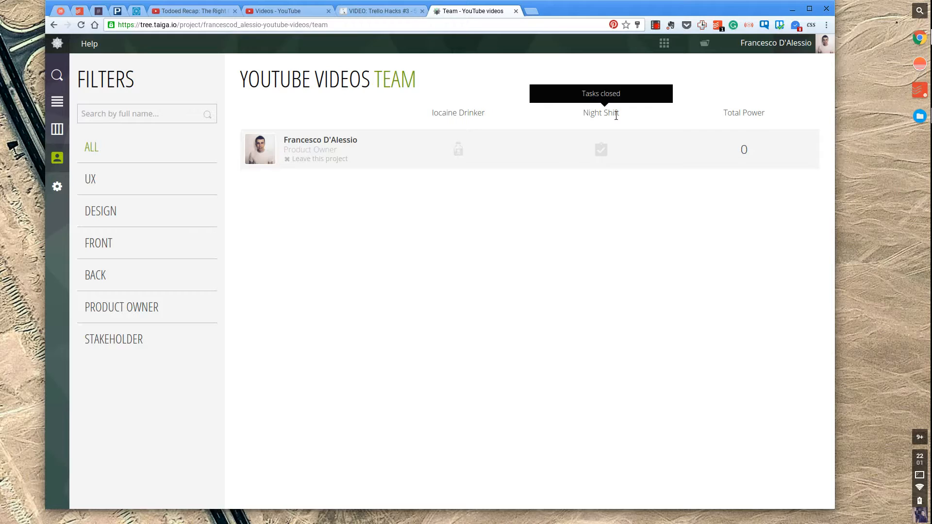
mouse_move(753, 113)
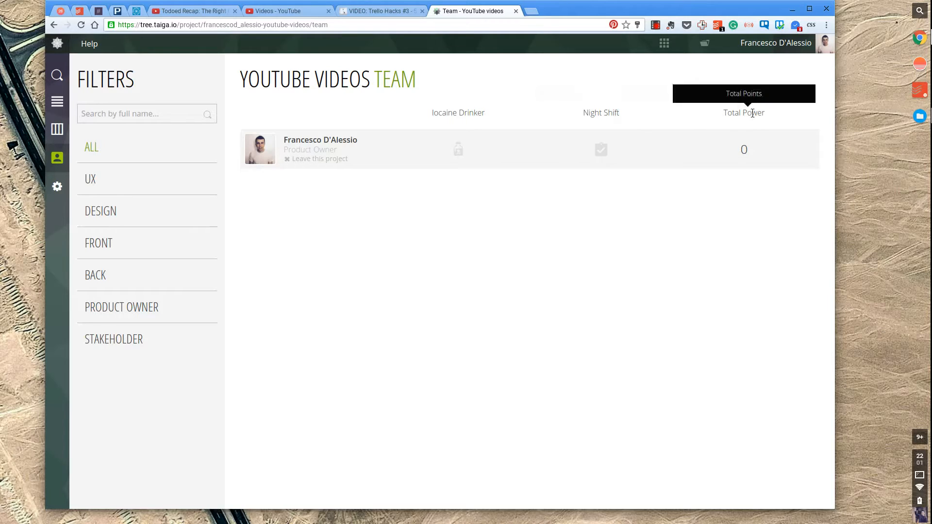
mouse_move(129, 190)
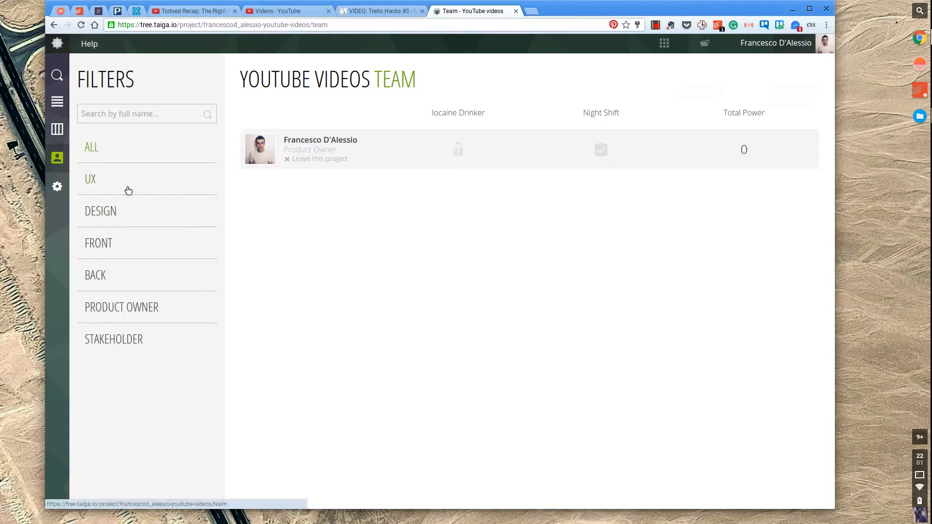
mouse_move(100, 211)
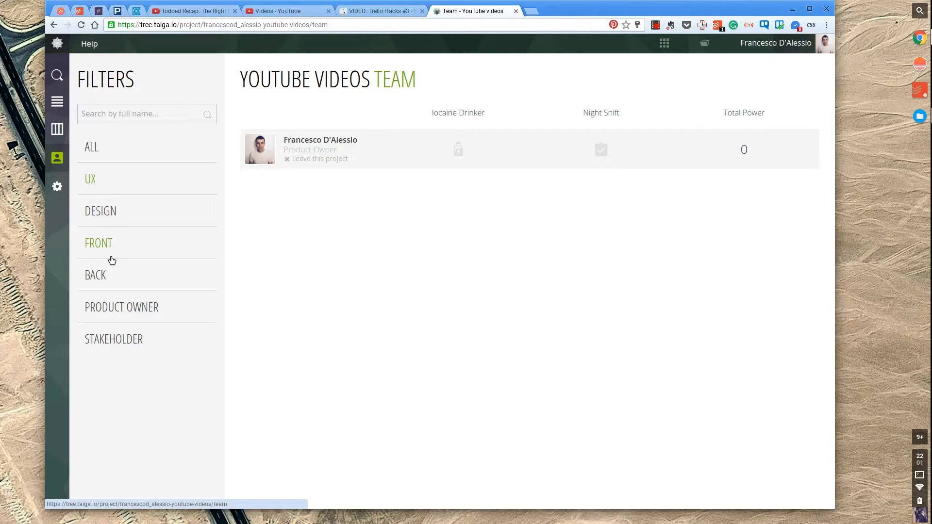
mouse_move(57, 186)
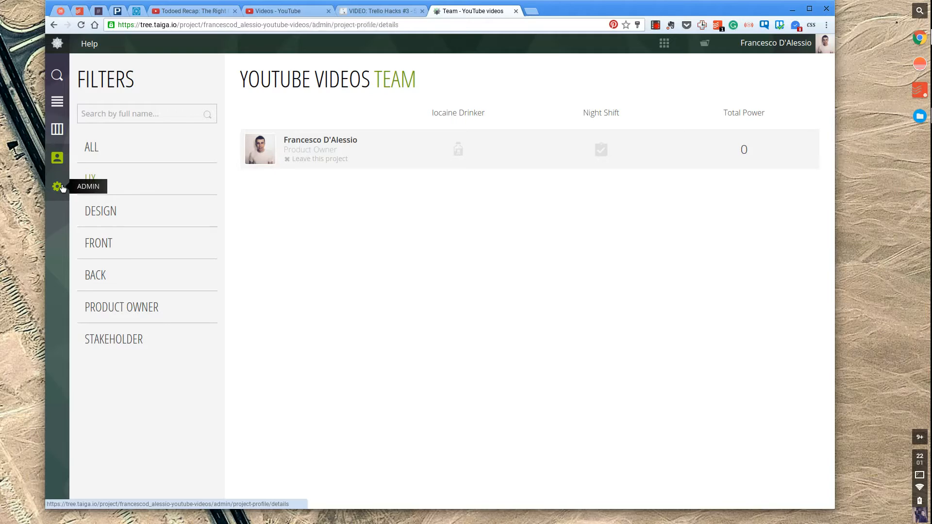
Review Admin Integrations and Permissions, then show the US Statuses list New through Archived
left_click(58, 187)
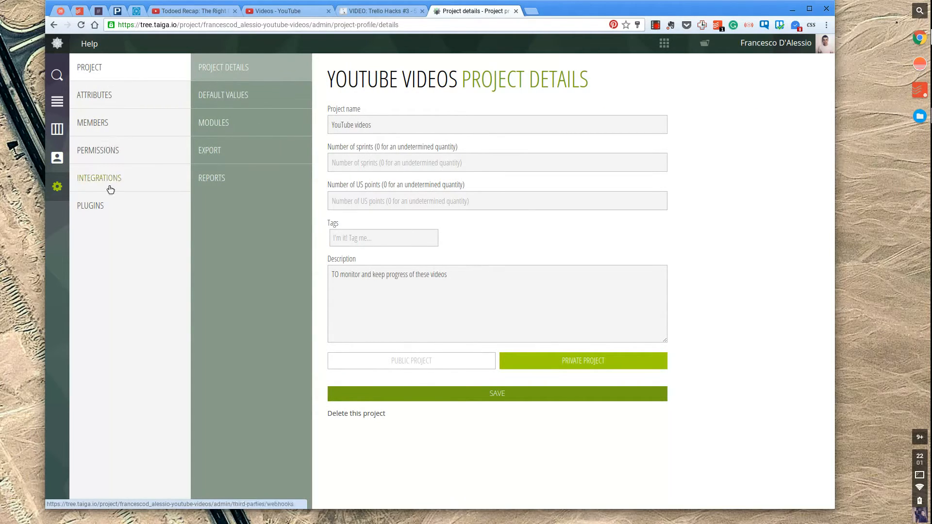
left_click(99, 177)
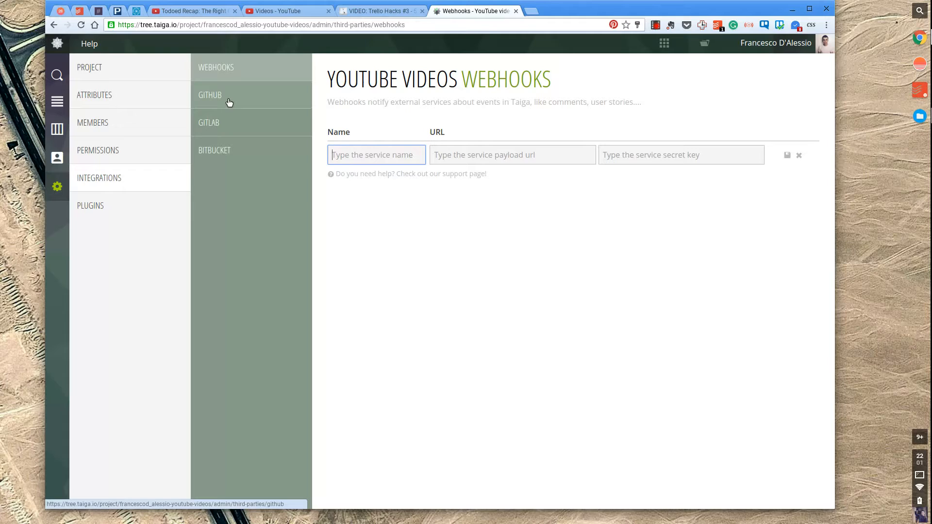
mouse_move(204, 123)
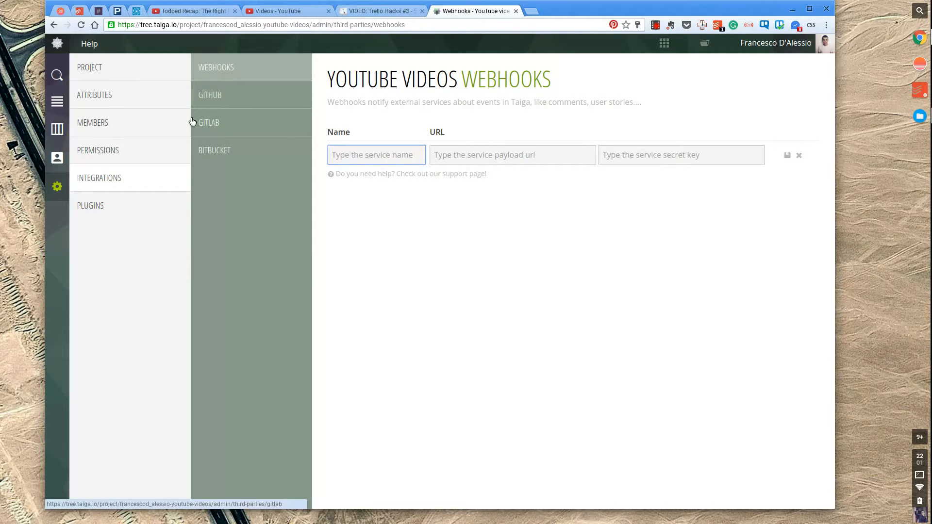
left_click(97, 149)
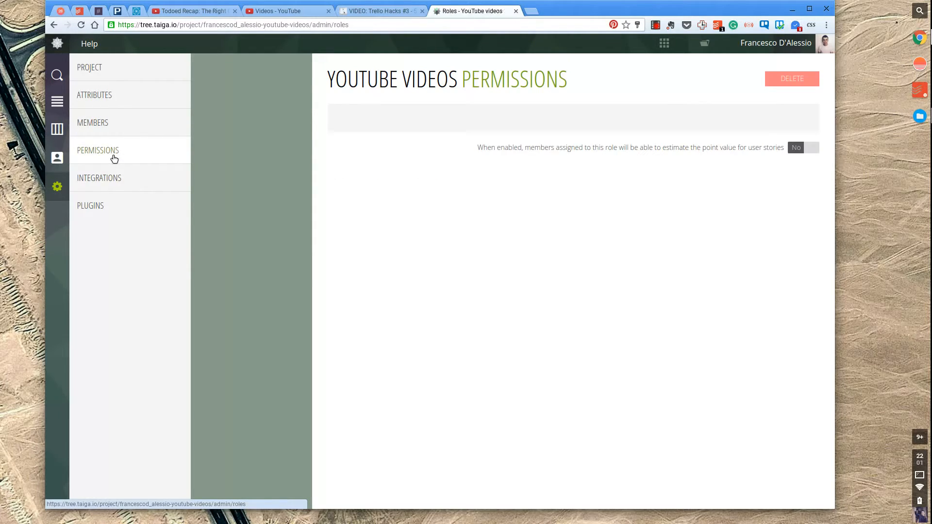
left_click(97, 149)
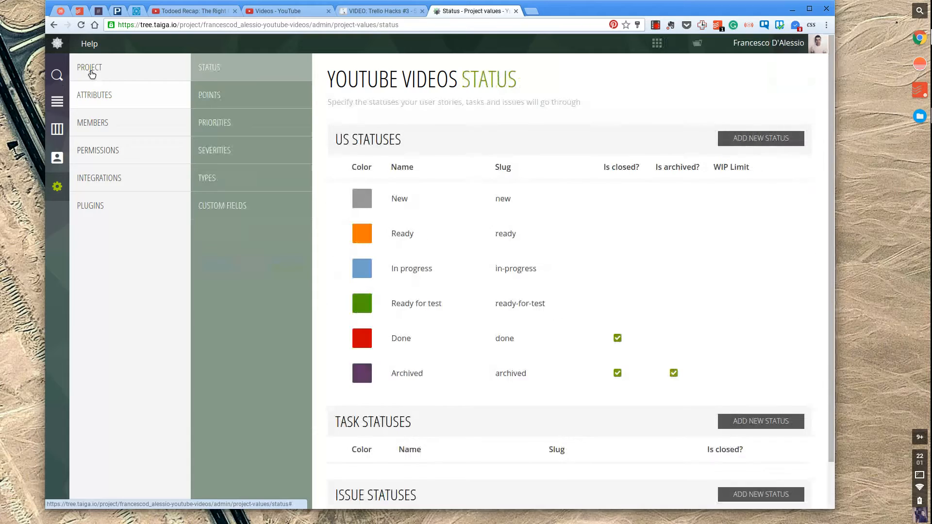
Show the Modules settings where Kanban is enabled and Backlog, Issues, Wiki, Meet Up are off
scroll("down", 3)
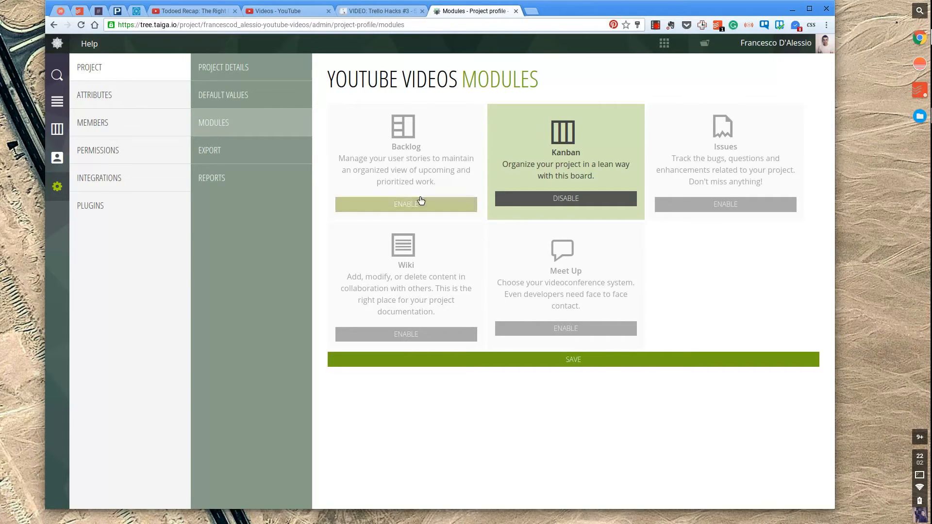
mouse_move(717, 223)
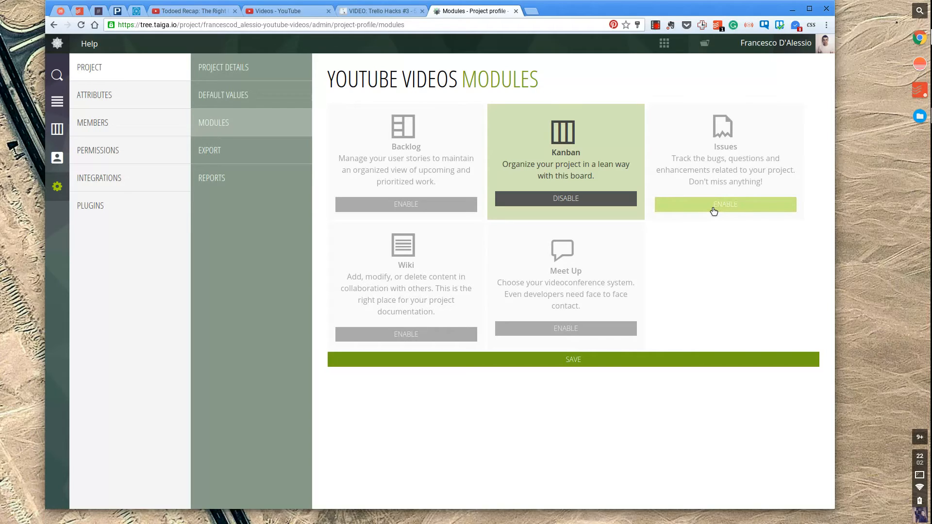
mouse_move(317, 305)
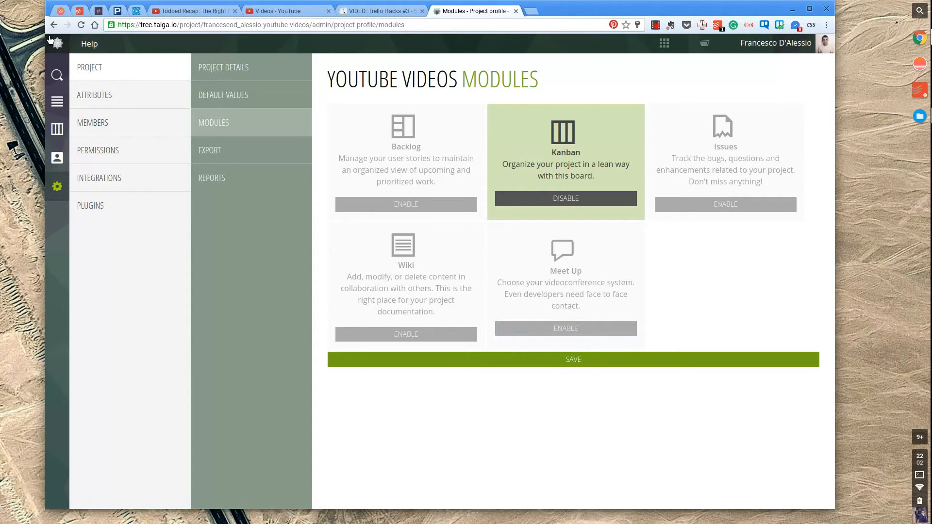
mouse_move(57, 44)
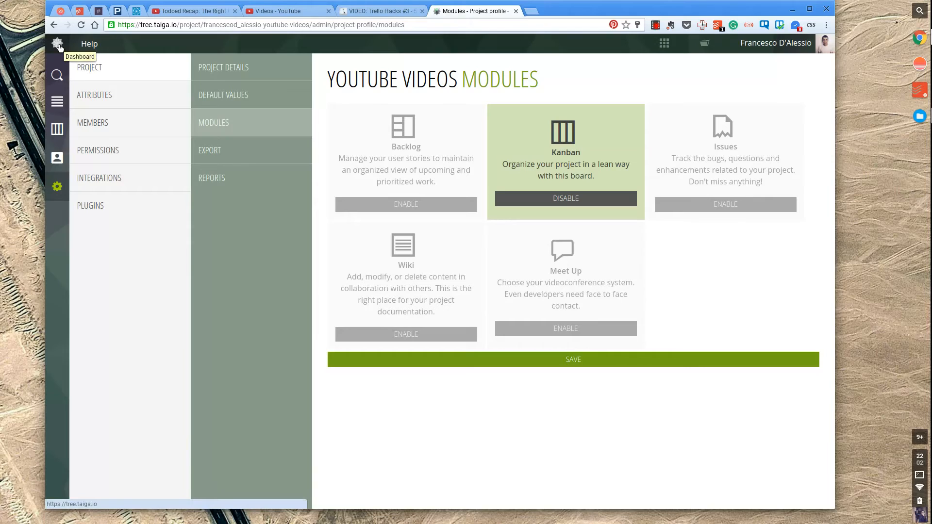
mouse_move(58, 75)
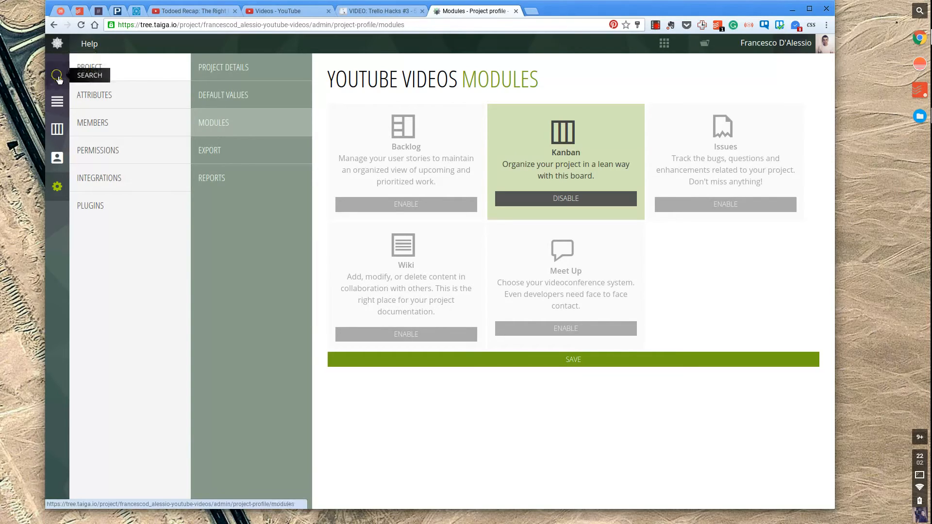
Search the project for 'trello hacks', returning stories Trello Hacks #3 and #4
left_click(57, 76)
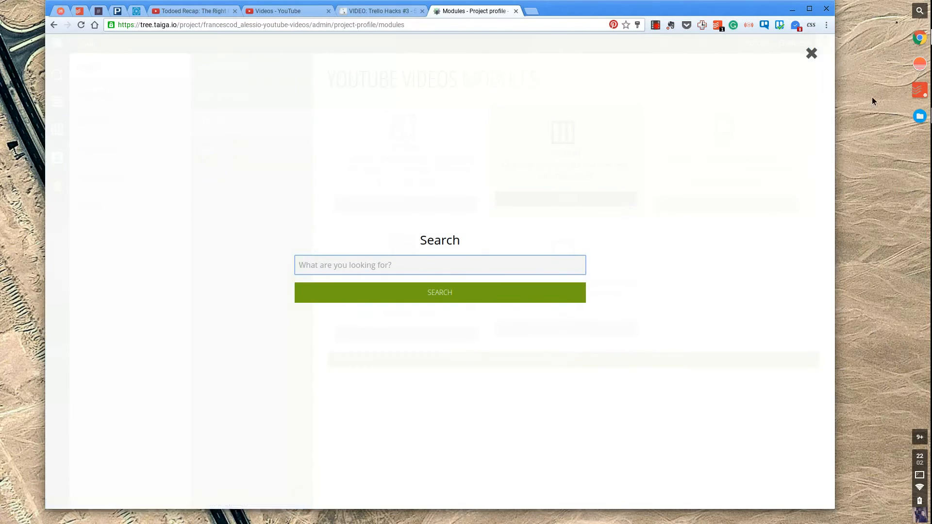
mouse_move(811, 53)
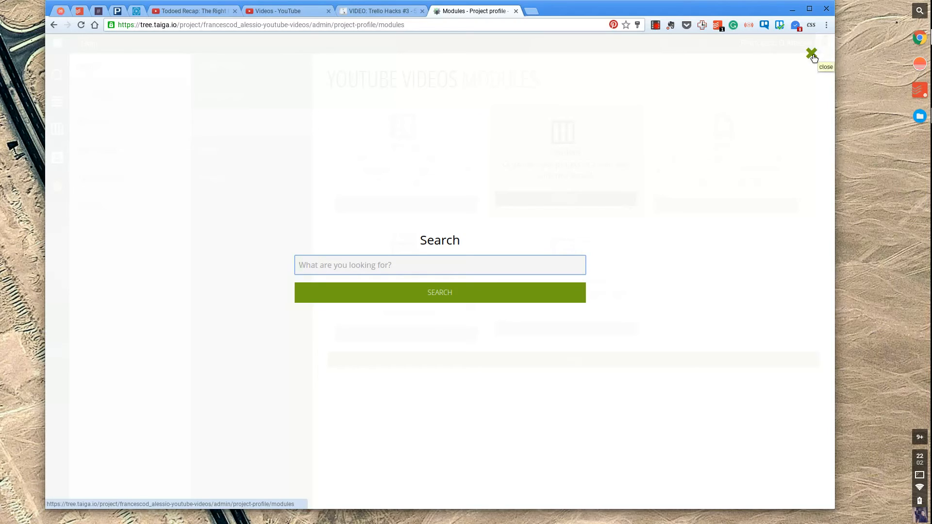
type("trello hak")
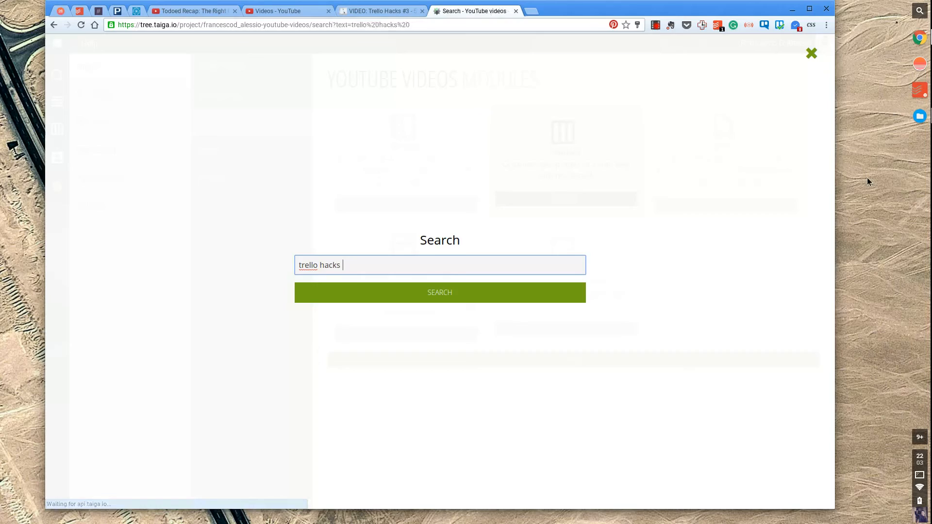
left_click(439, 292)
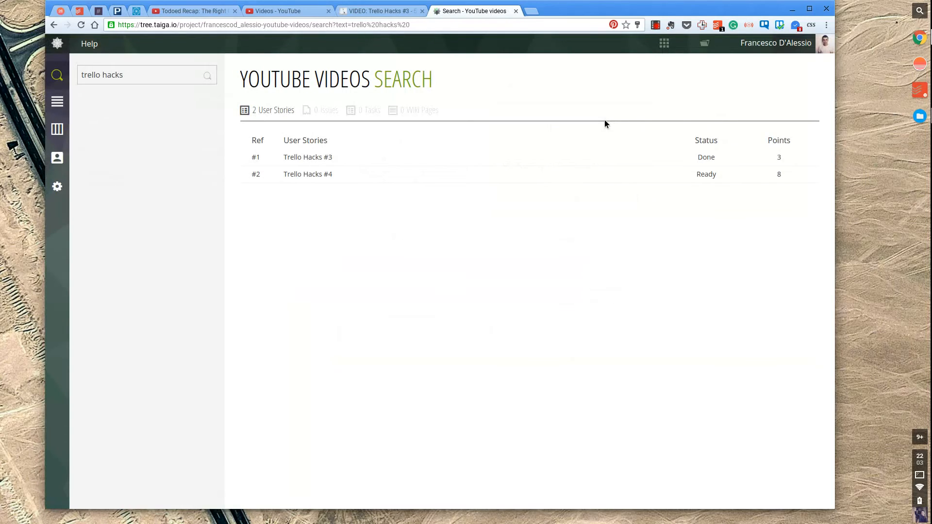